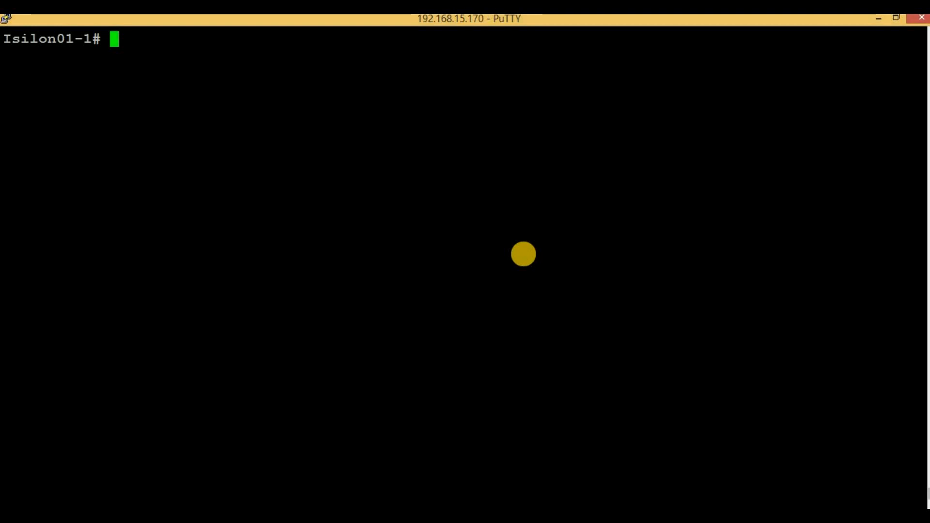
mouse_move(524, 254)
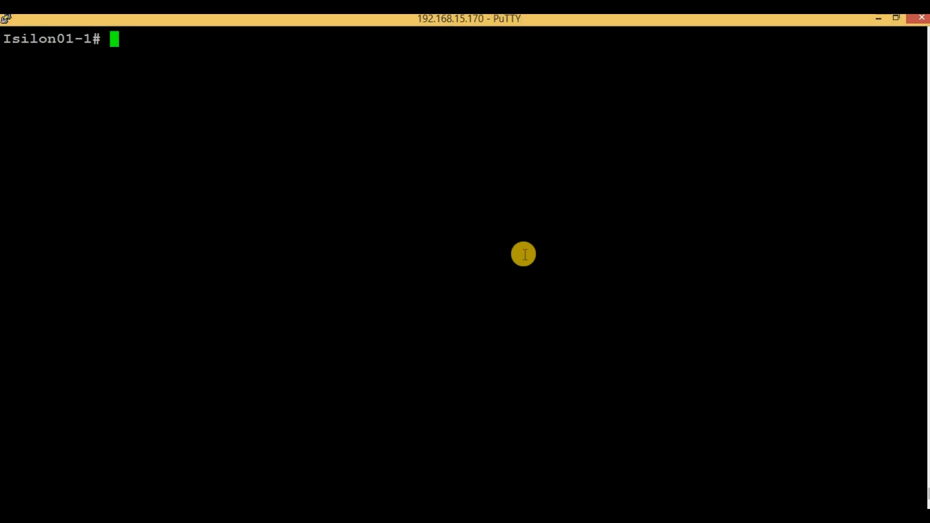
Run 'isi quota quotas list' showing /ifs/test at 1.00G and /ifs/share1 at 2.00G, then begin mkdir
text(isi)
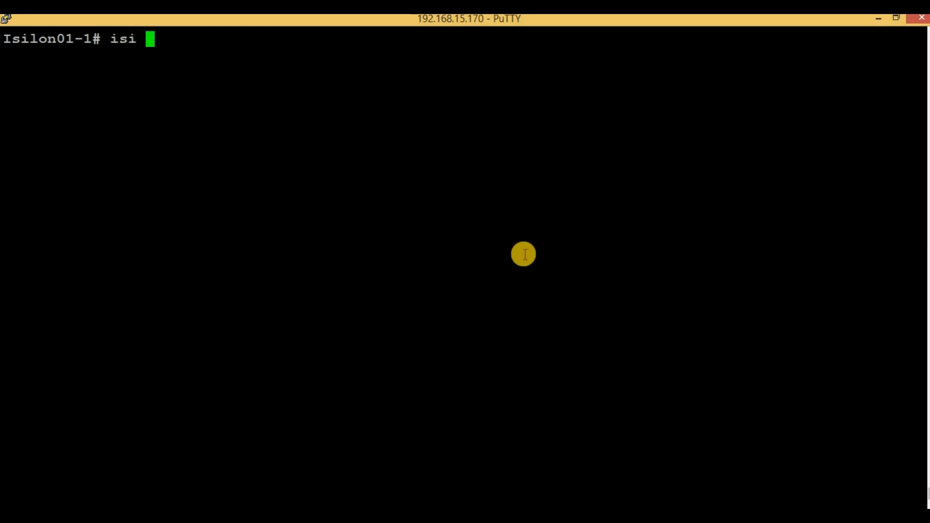
text(quota)
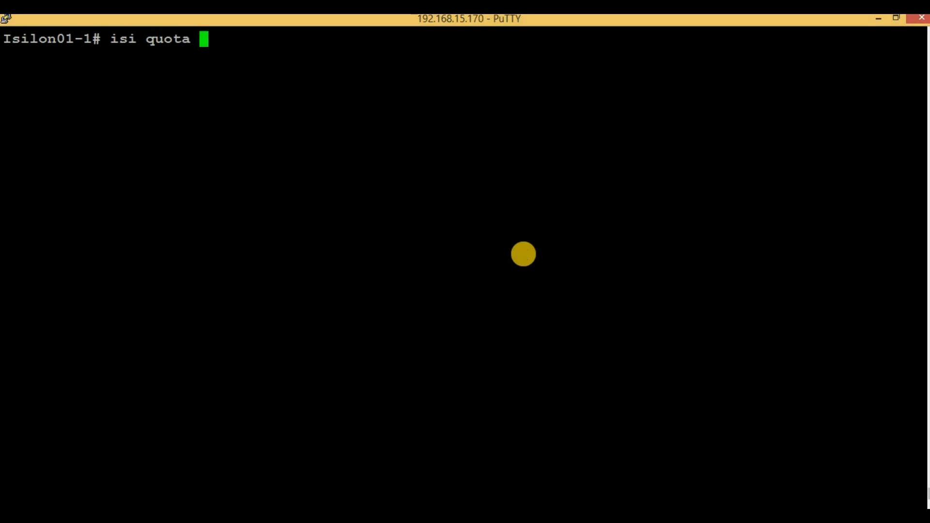
text(quotas)
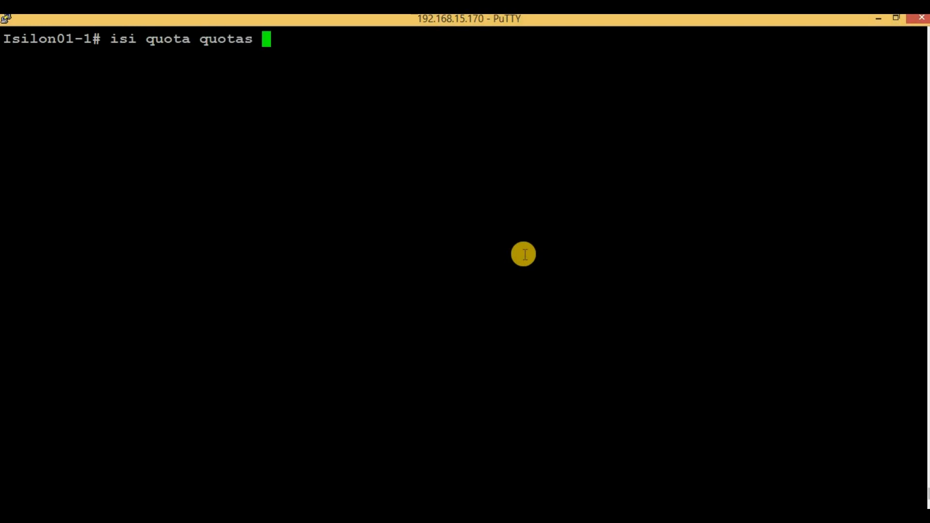
text(list)
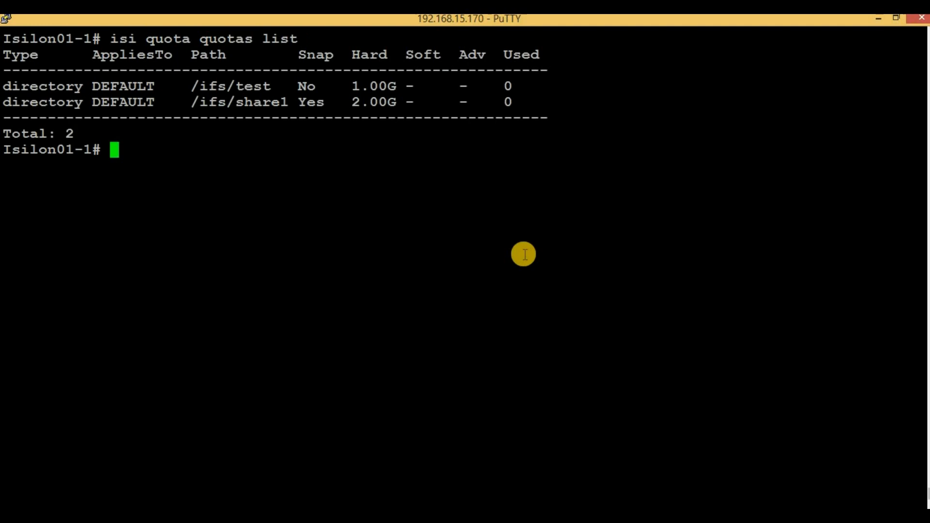
text(mkdir)
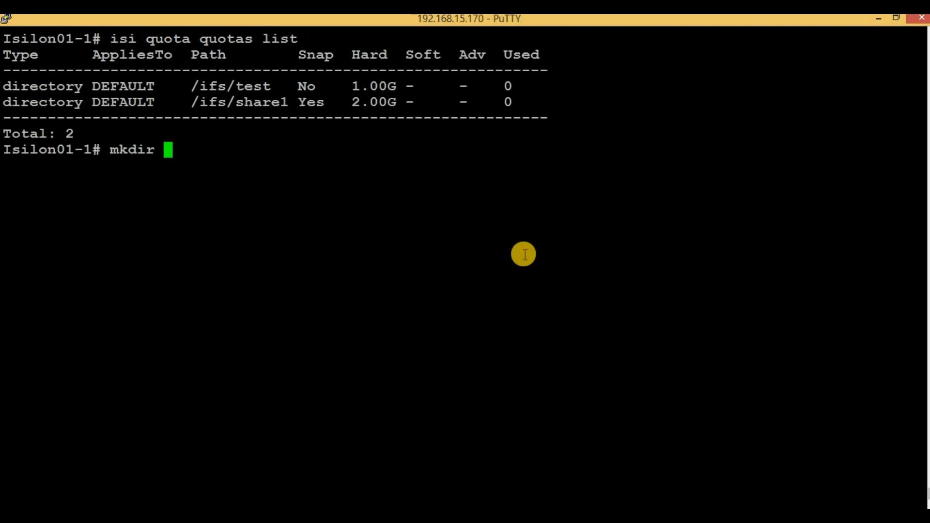
Create /ifs/share2 with mkdir and verify it with 'ls -ld /ifs/share2', owned by root:wheel
text(/ifs)
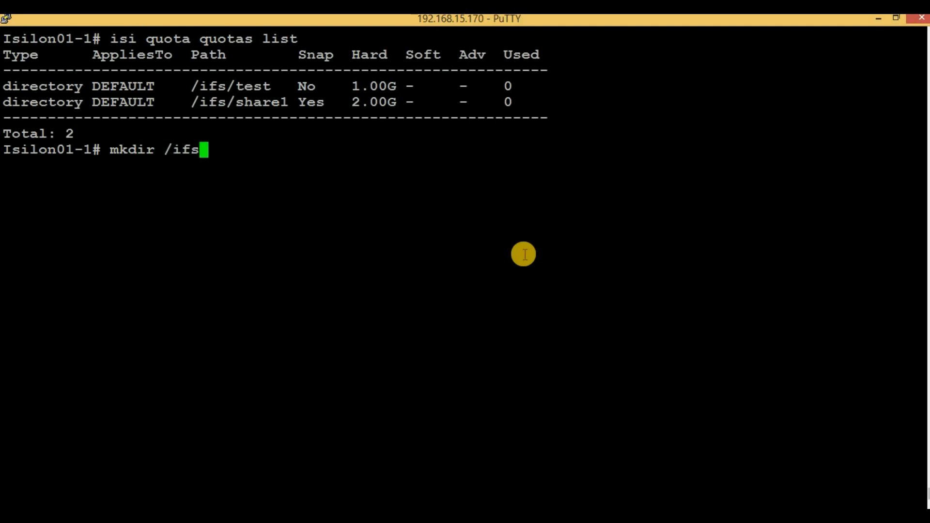
text(/share2)
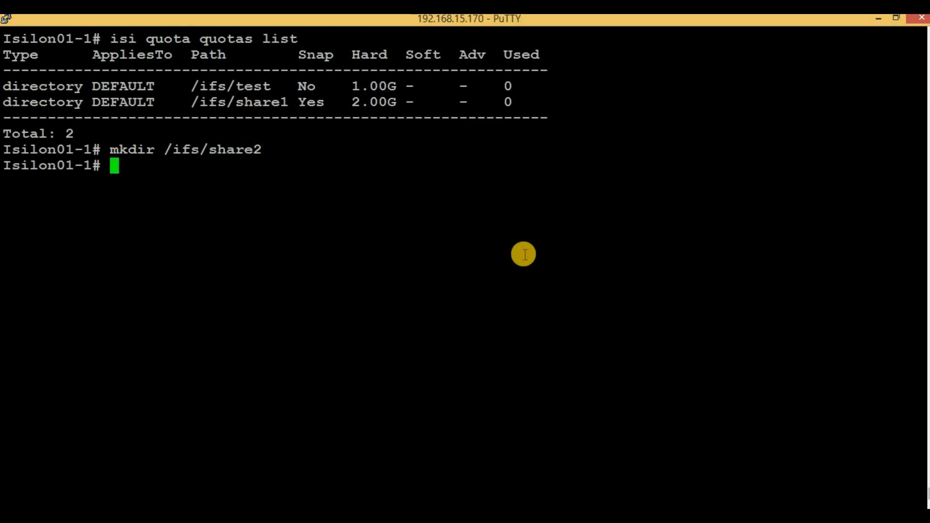
text(ls)
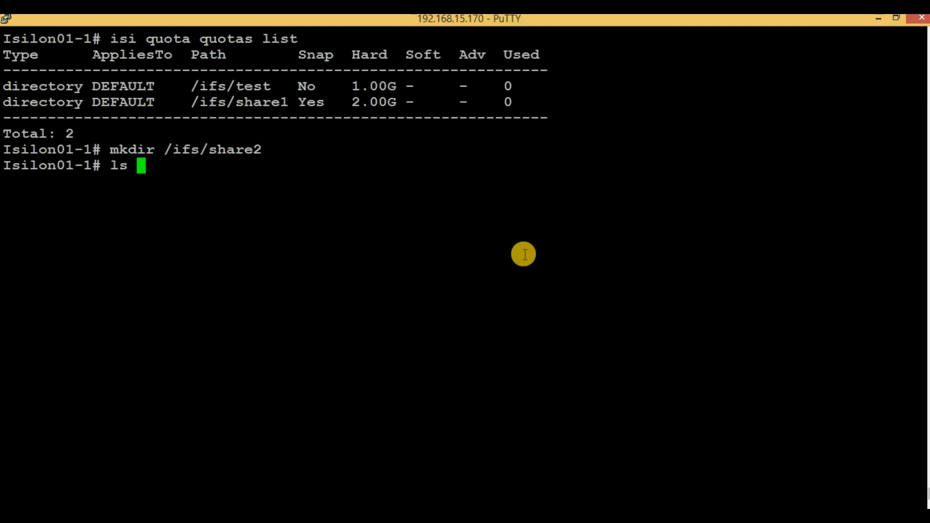
text(-ld)
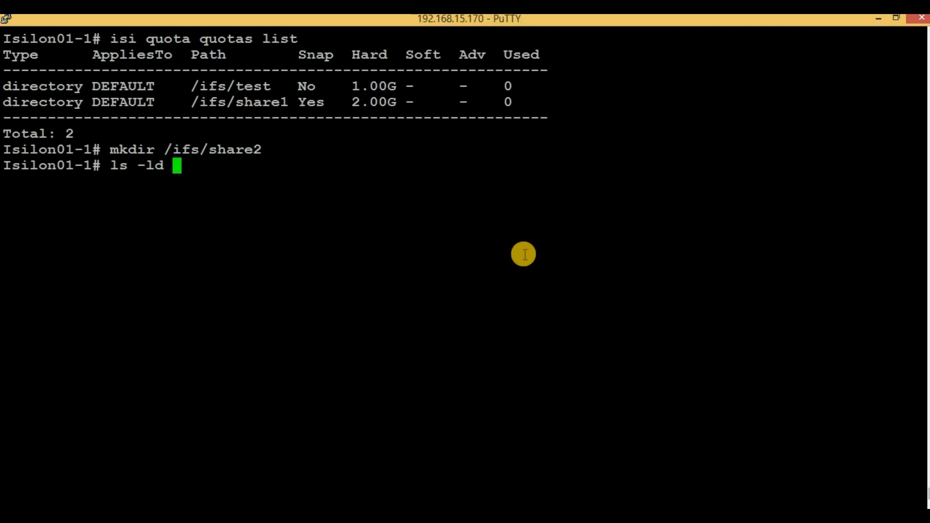
text(/ifs/share2)
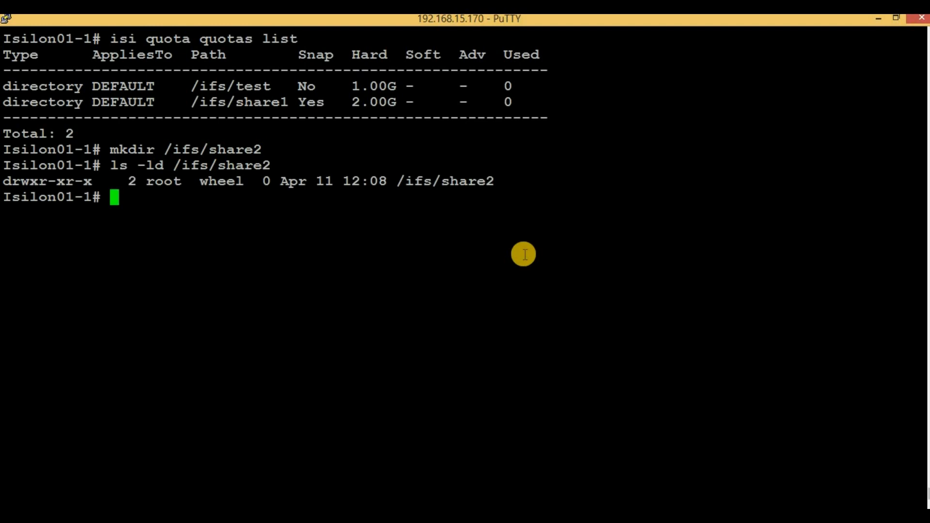
Enter 'isi quota quotas create --path=/ifs/share2 --' and Tab-complete to list the available options
text(isi)
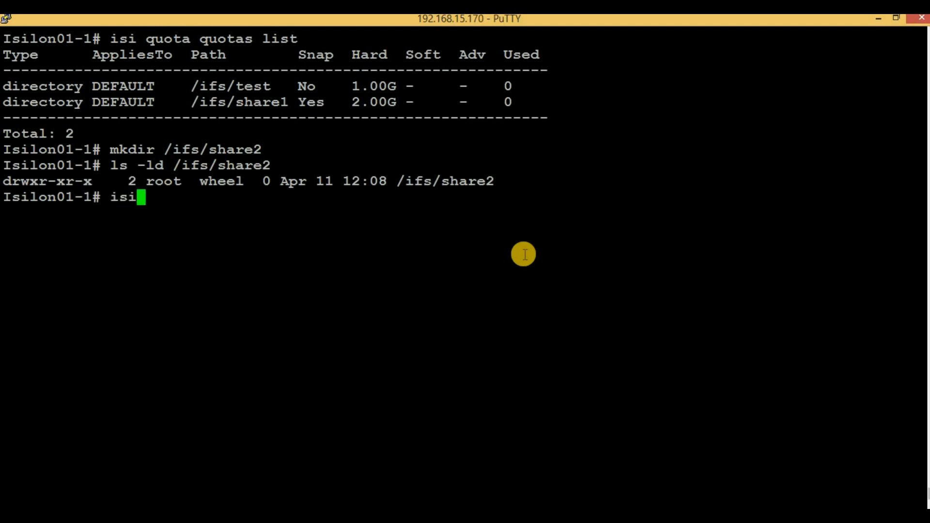
text(quota)
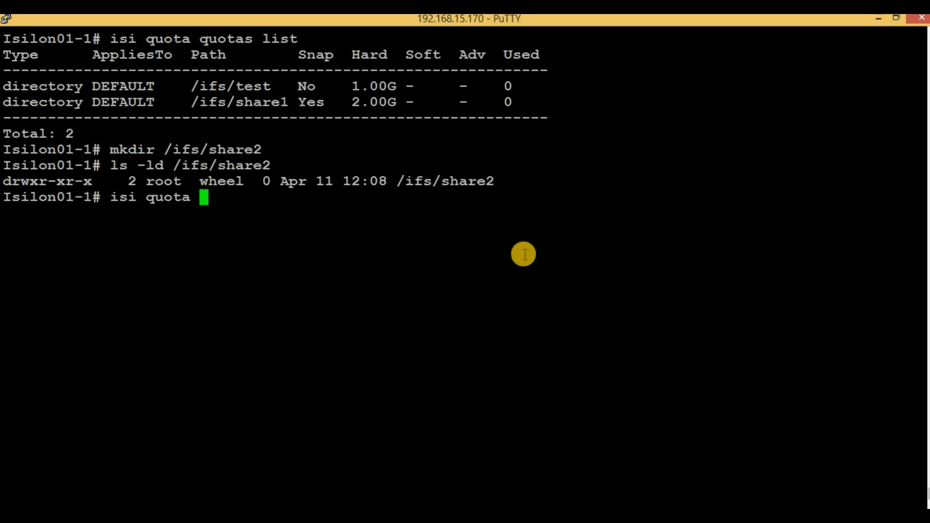
text(quotas)
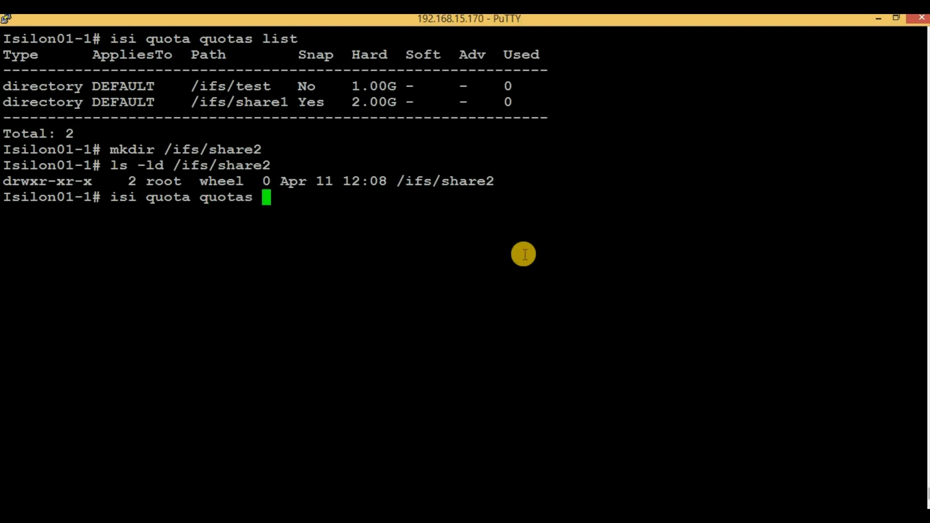
text(create --pat)
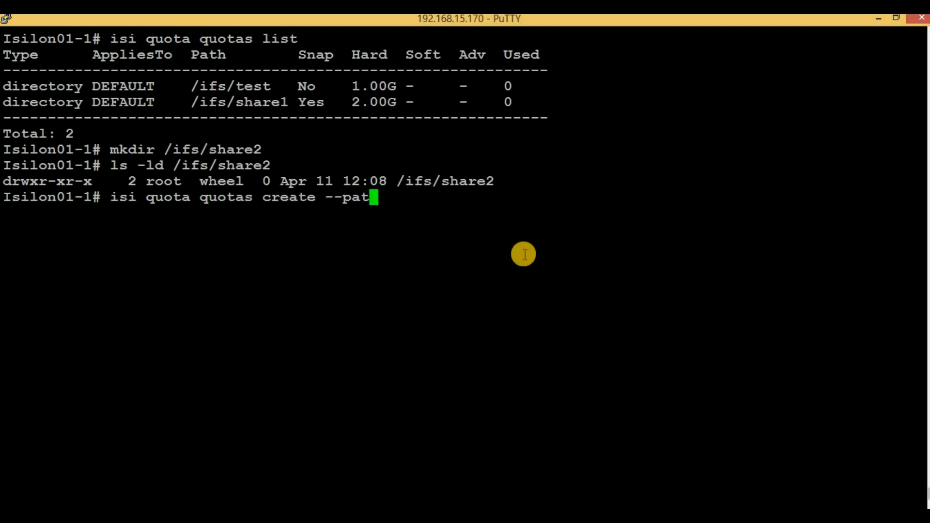
text(h=/i)
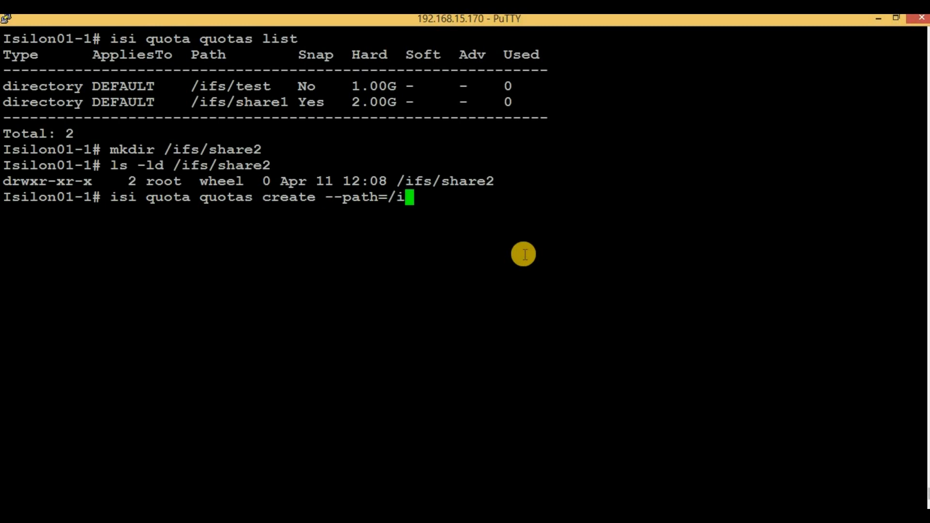
text(fs/share)
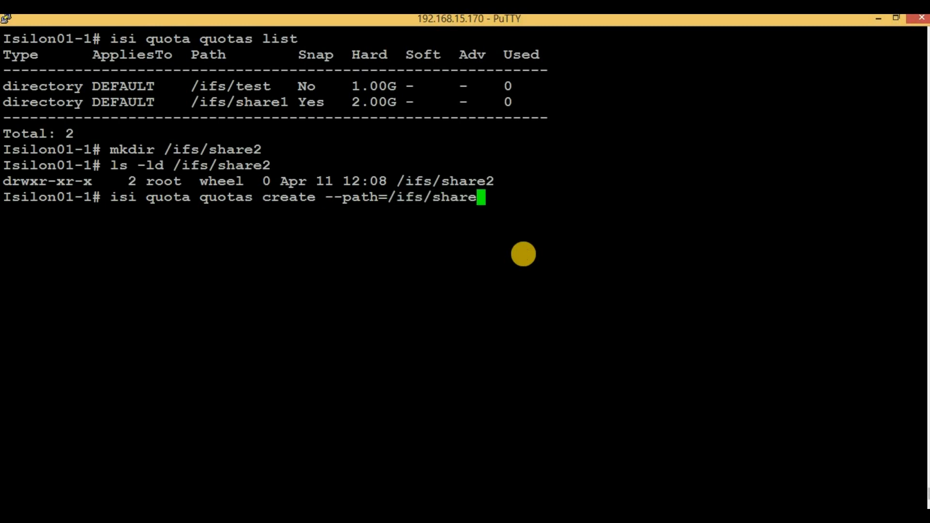
text(2 --)
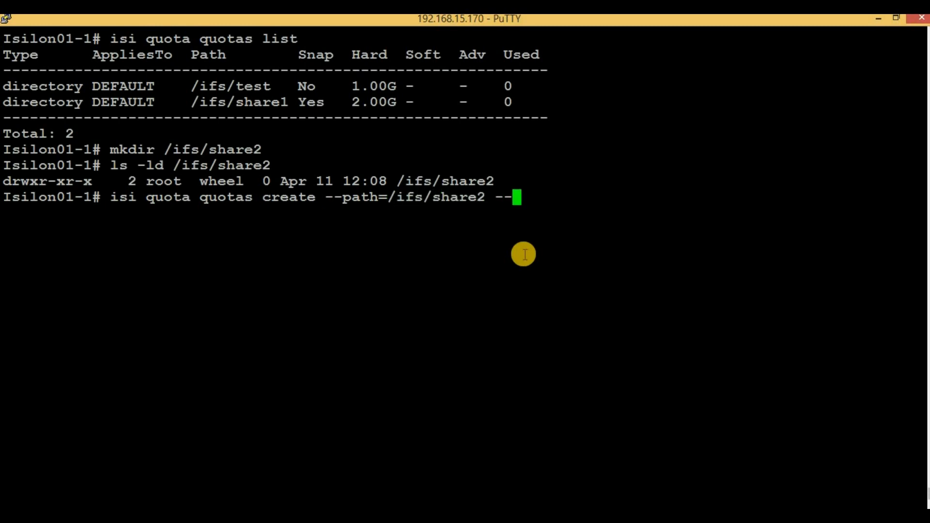
key(Tab)
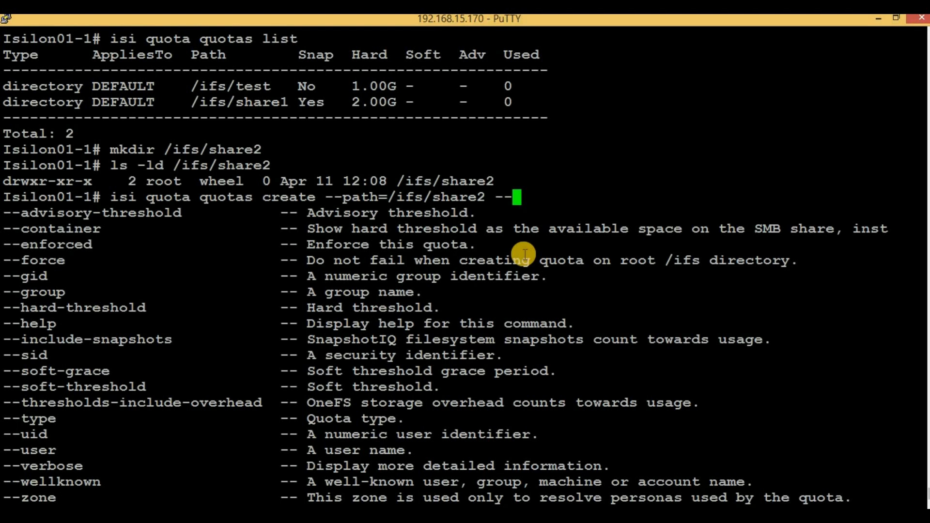
Add hard-threshold=1G, advisory-threshold=800MB, type=directory, container=yes and enforced=yes to the create command
text(hard-threshold=)
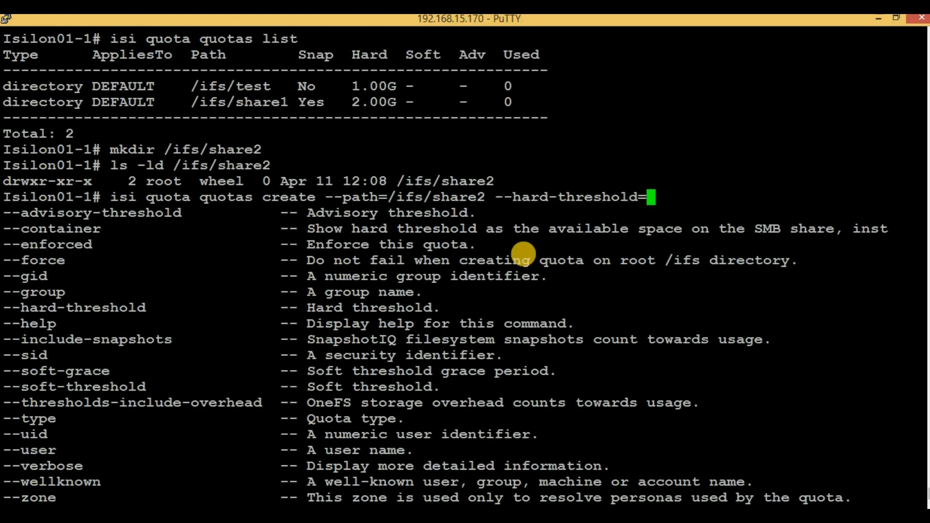
text(1G --advisory-threshold=)
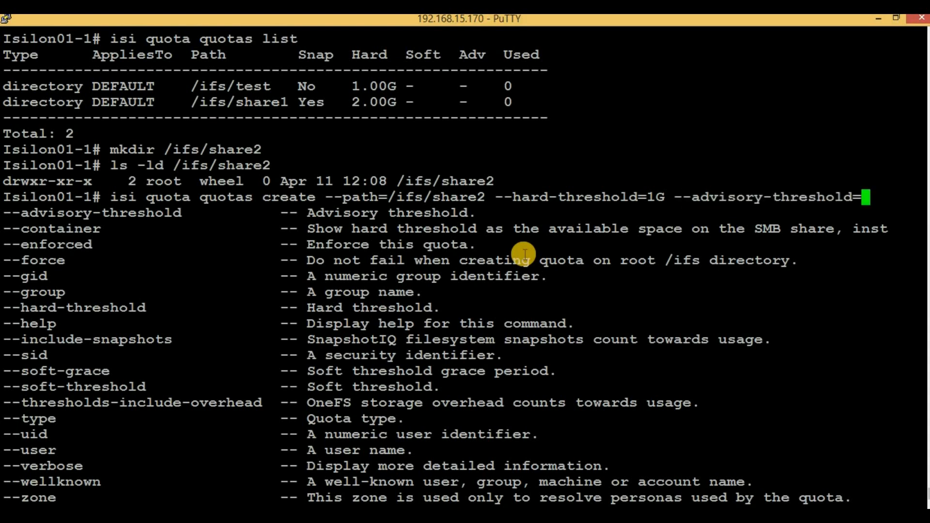
text(800)
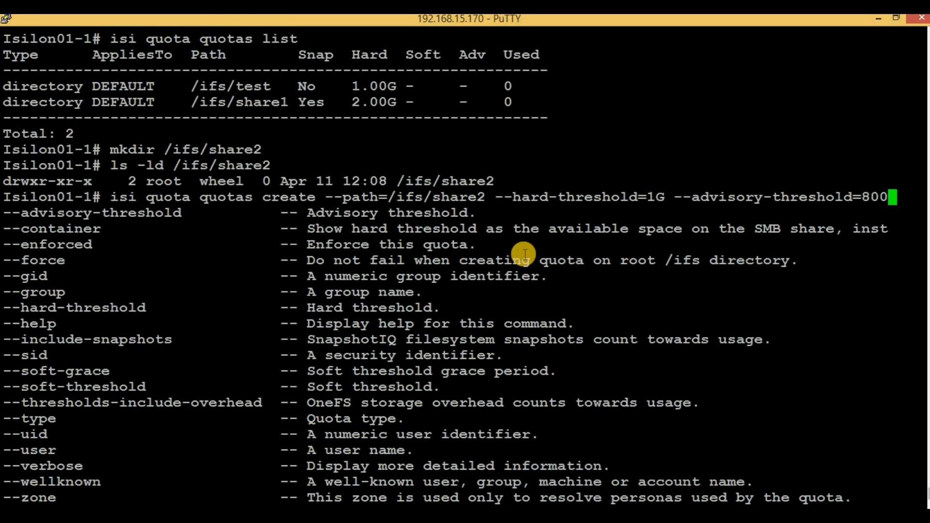
text(MB --type=)
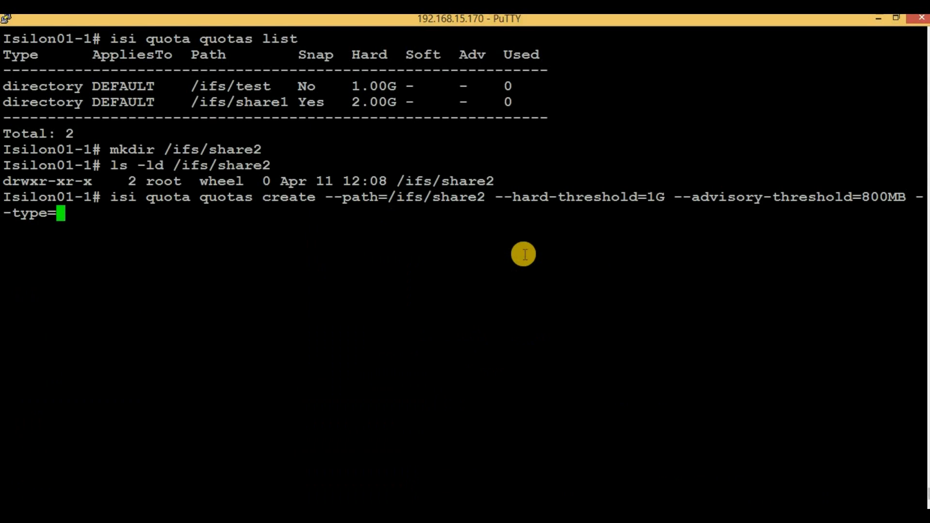
text(directory --)
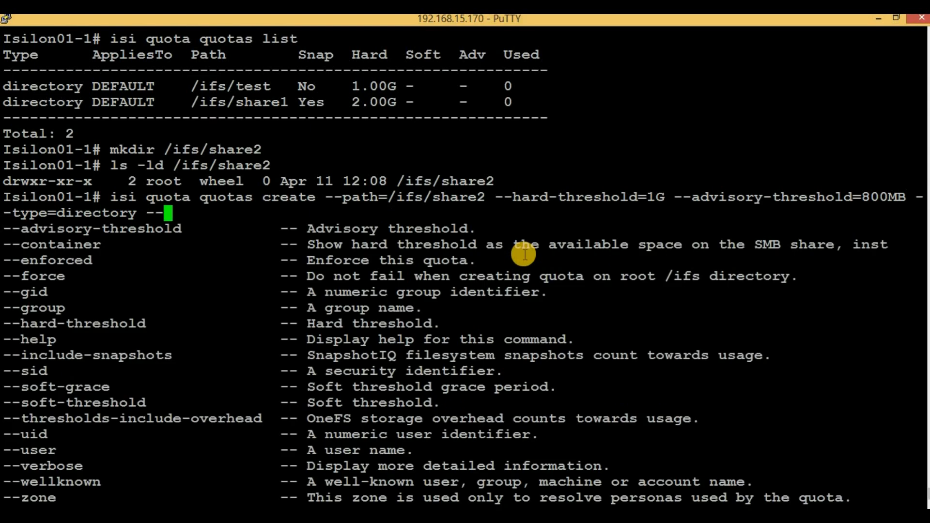
text(container=yes)
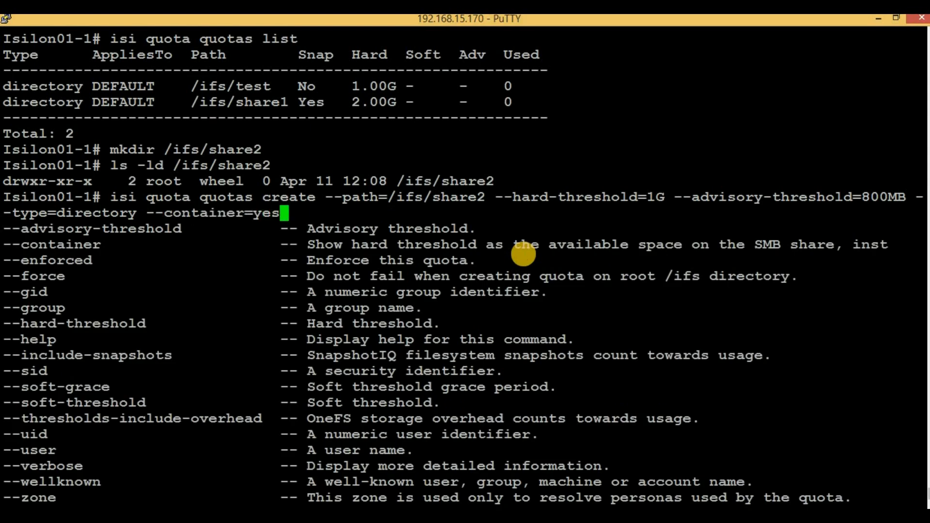
mouse_move(524, 255)
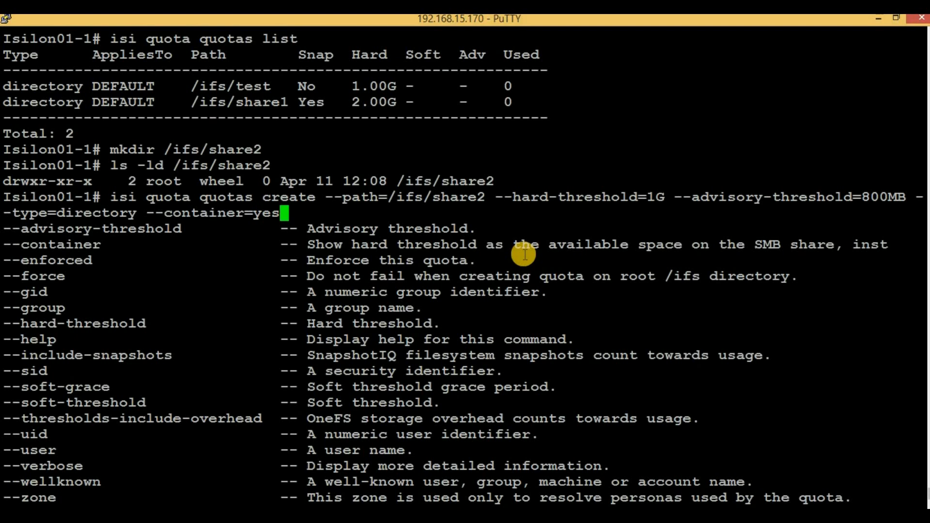
text(--enforced=)
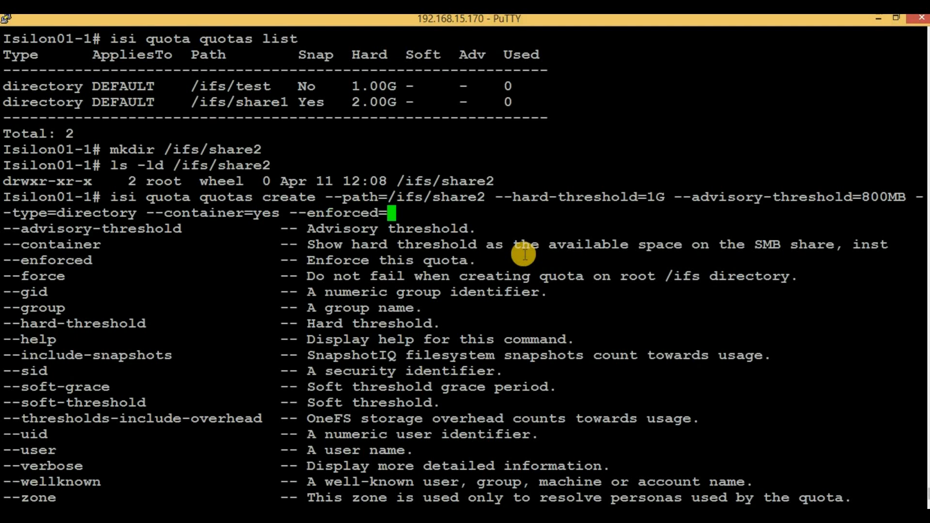
text(yes)
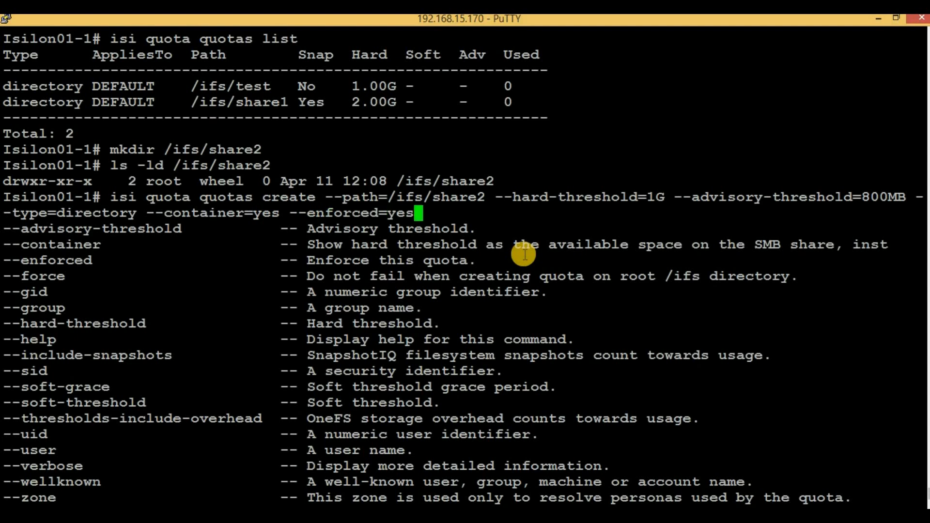
mouse_move(62, 443)
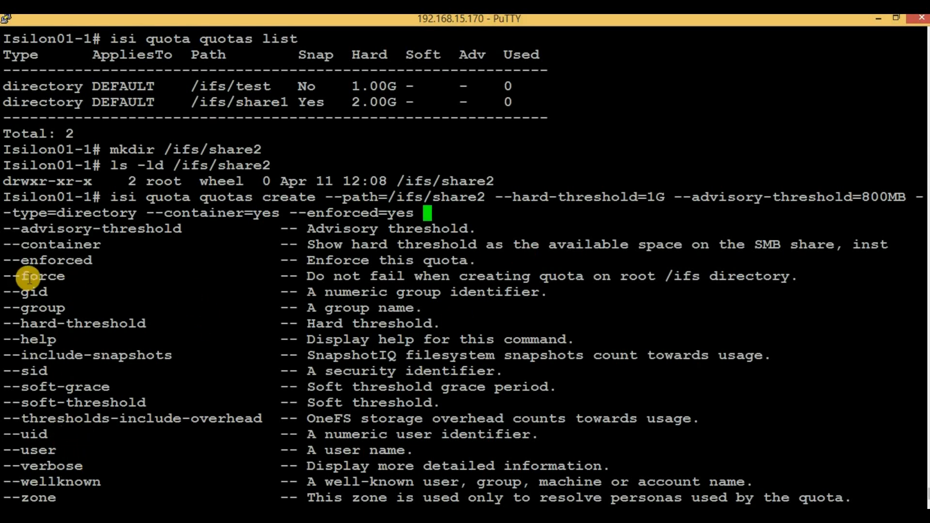
mouse_move(45, 307)
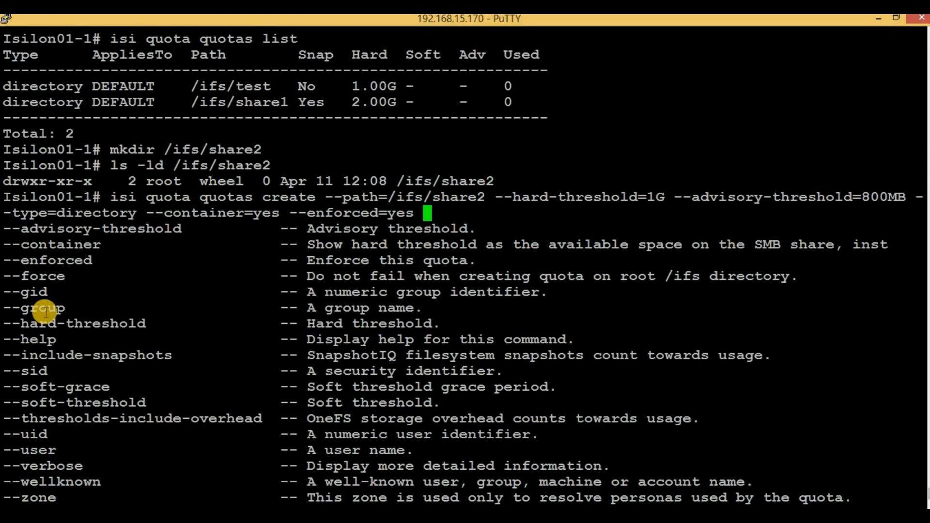
mouse_move(53, 232)
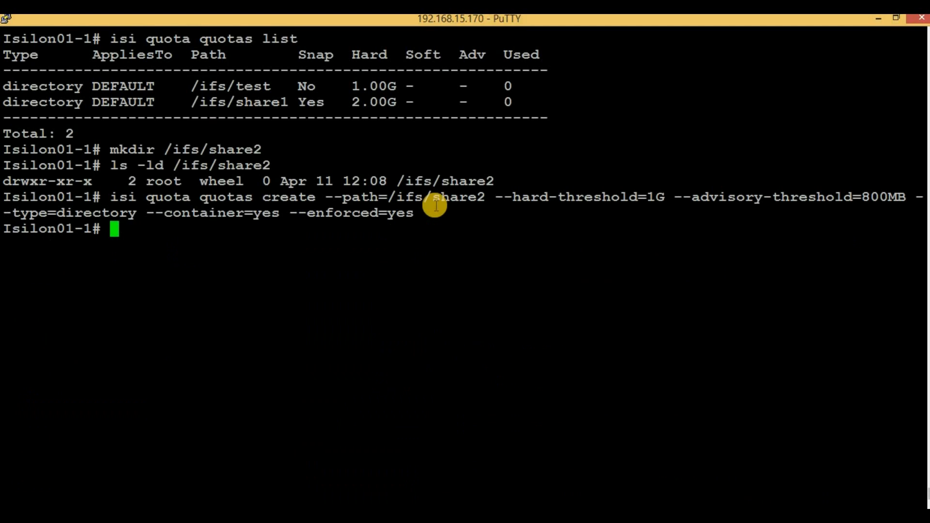
Recall the /ifs/share2 commands and list quotas confirming its 1.00G hard and 800.00M advisory limits
text(ls -ld /ifs/share2)
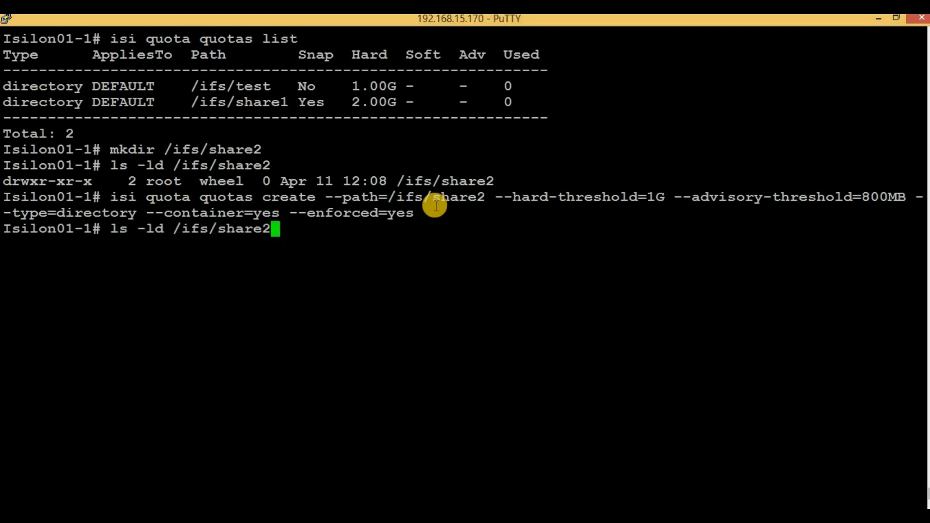
text(mkdir /ifs/share2)
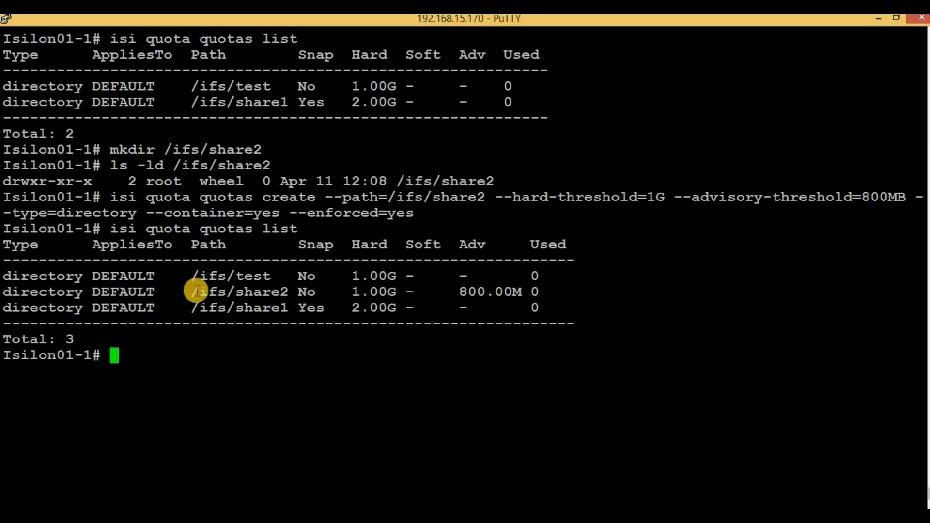
double_click(238, 292)
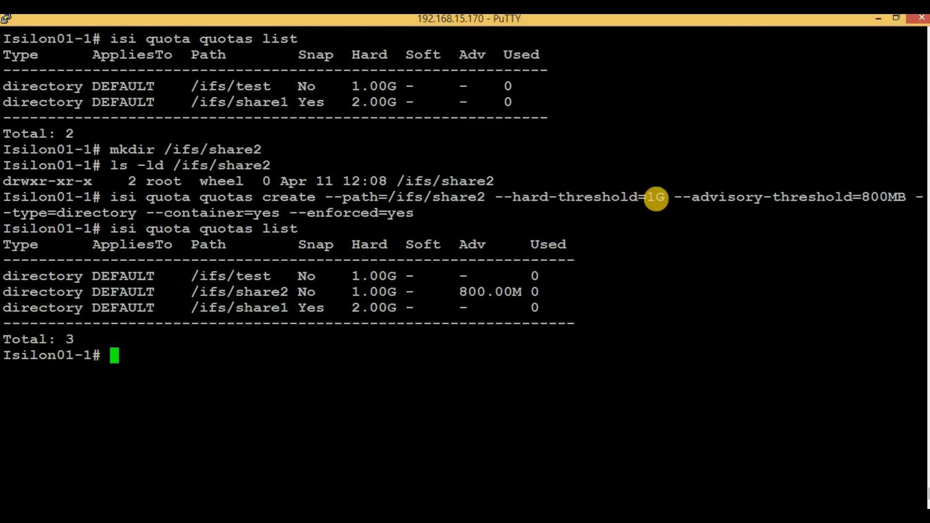
mouse_move(634, 242)
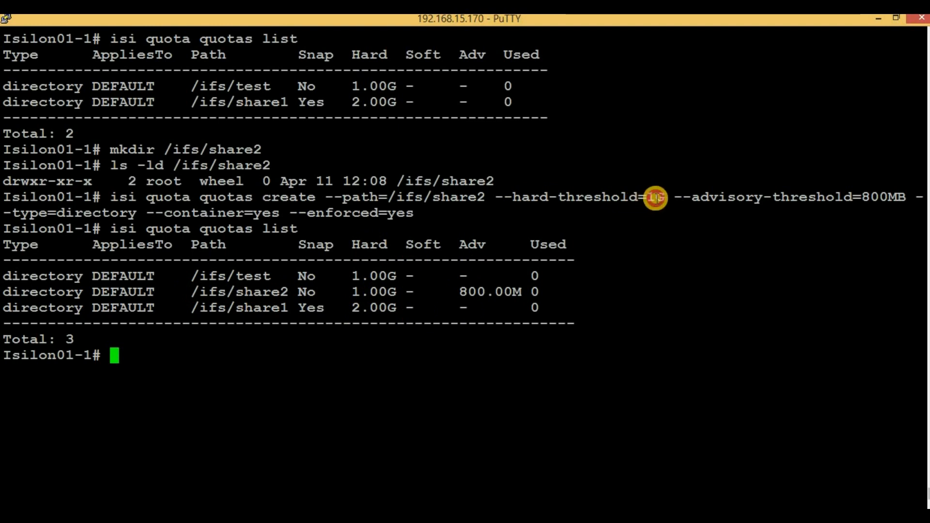
Enter 'isi quota quotas modify --path=/ifs/share2 --hard-threshold=2GB', which fails for a missing type
text(isi)
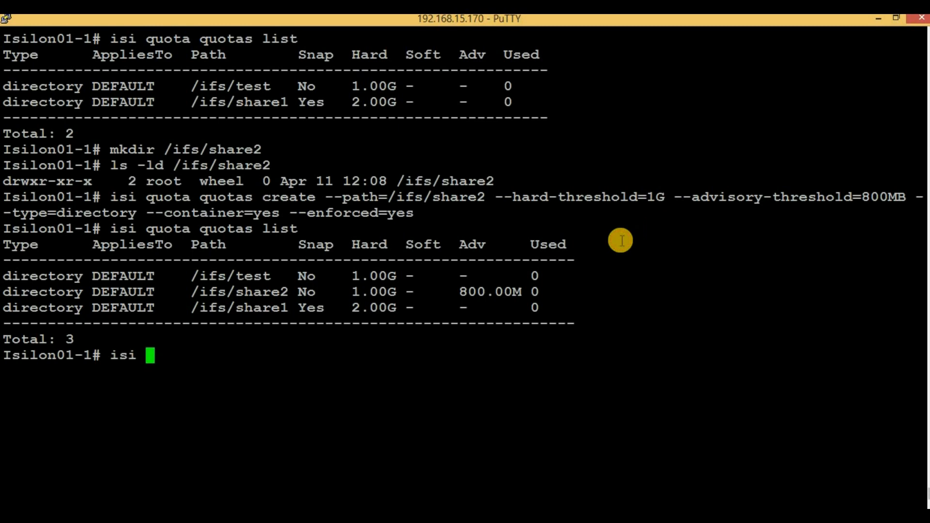
text(quota quotas modify)
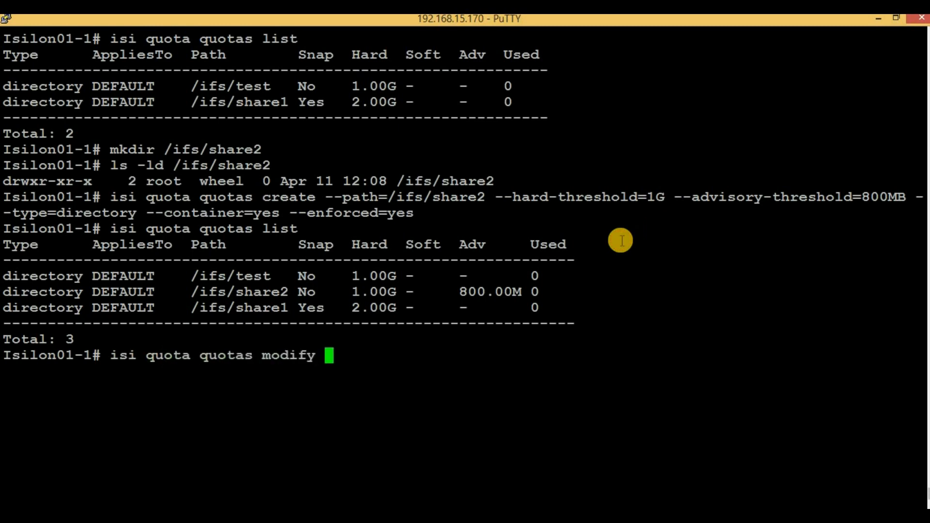
text(--path)
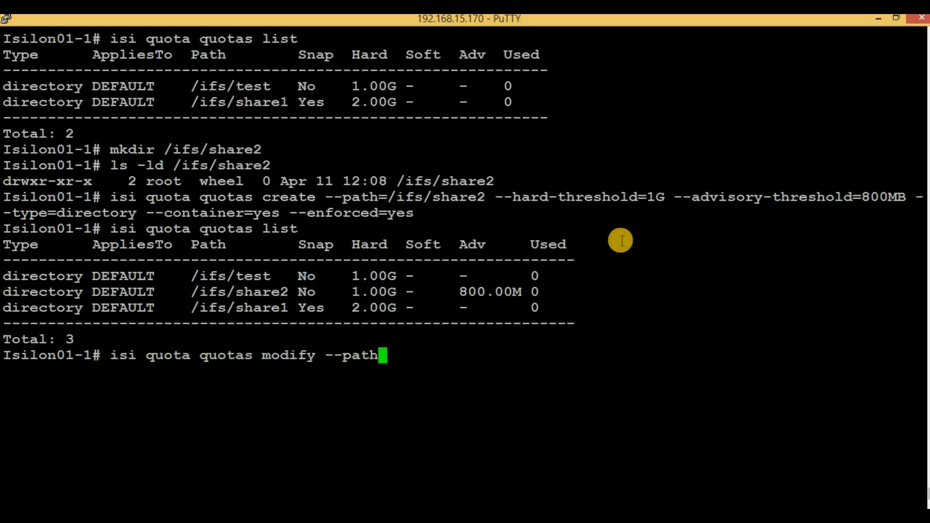
text(=/i)
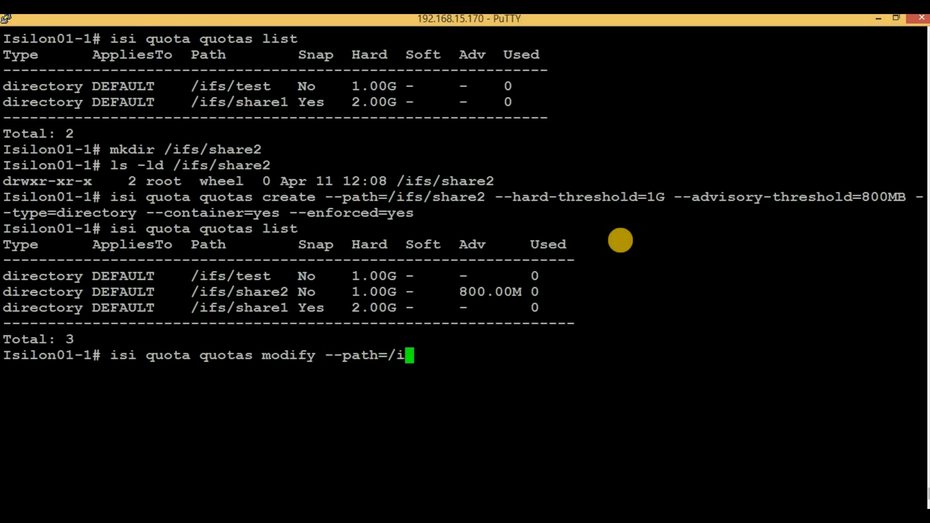
text(fs/share2)
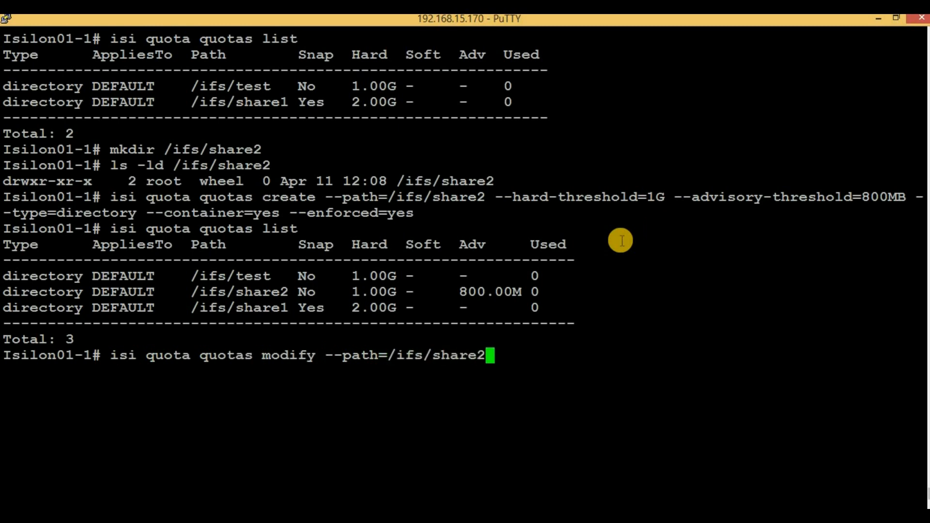
text(--hard)
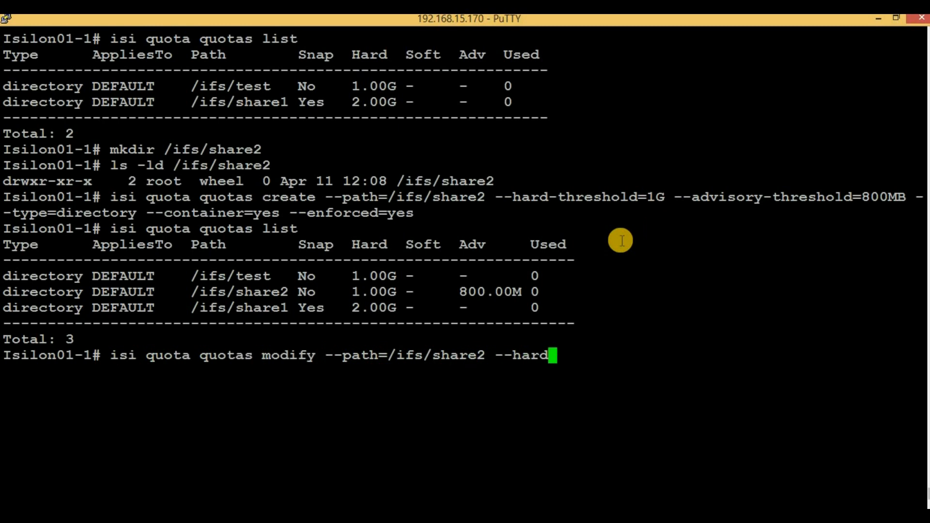
text(-threshold=)
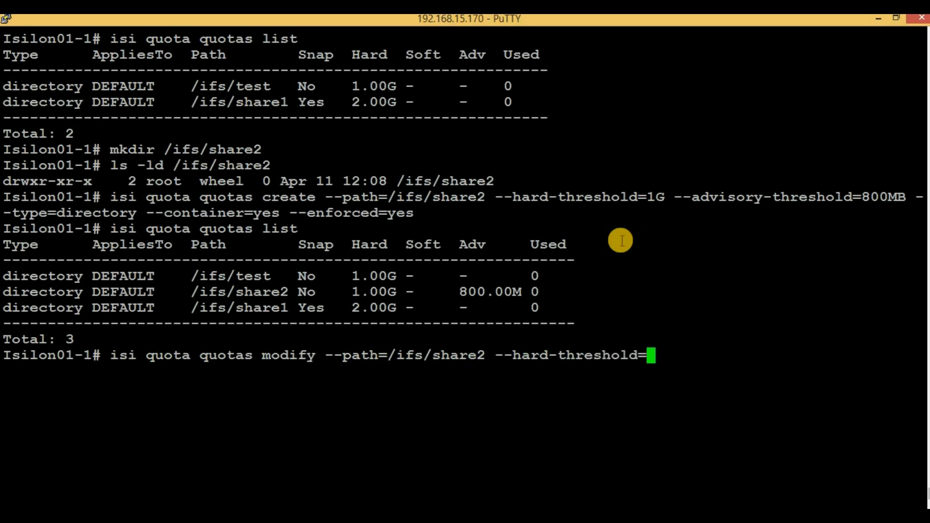
text(2GB)
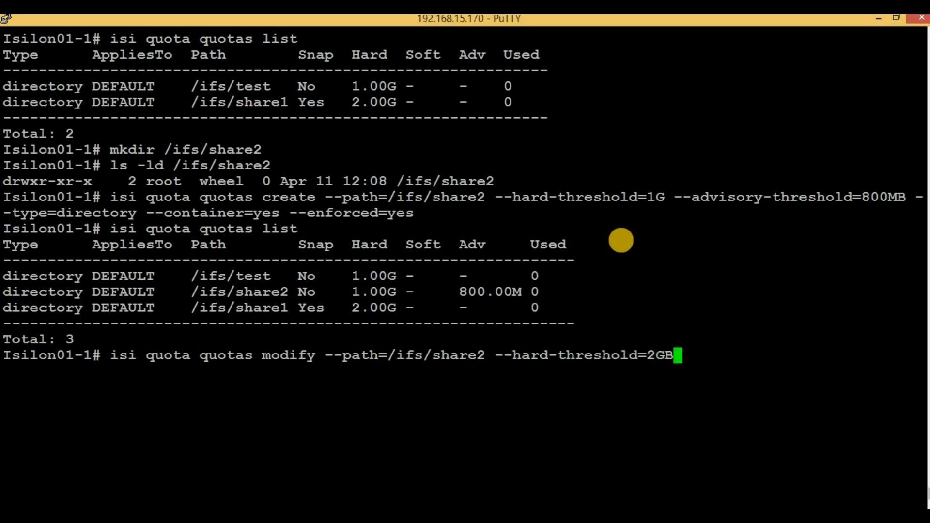
mouse_move(650, 248)
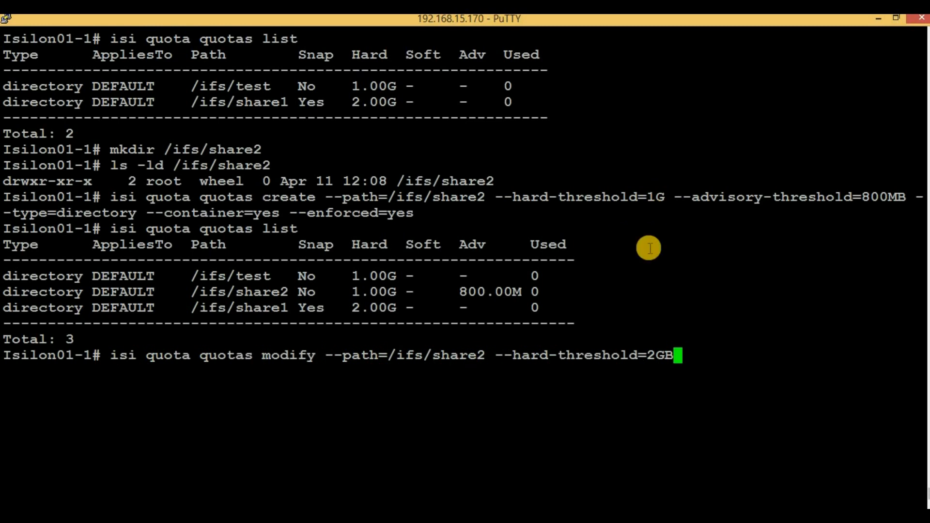
mouse_move(647, 287)
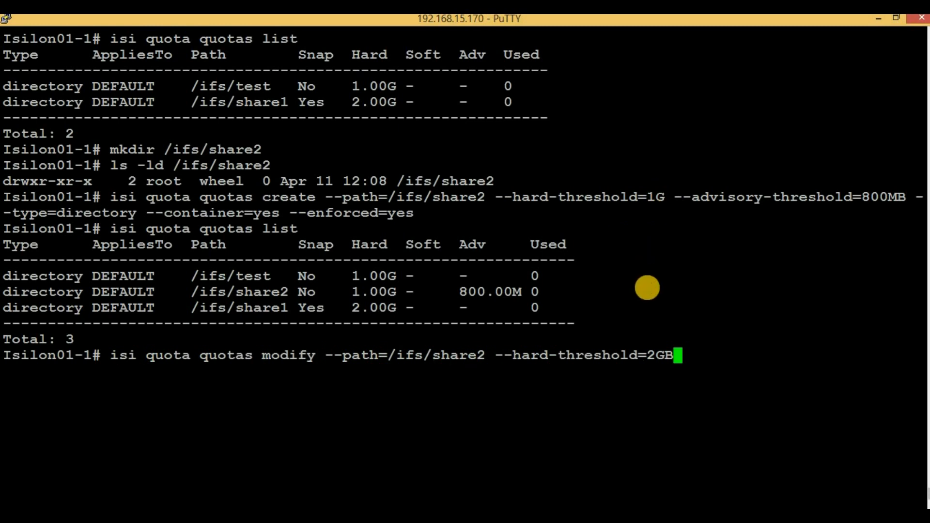
mouse_move(593, 358)
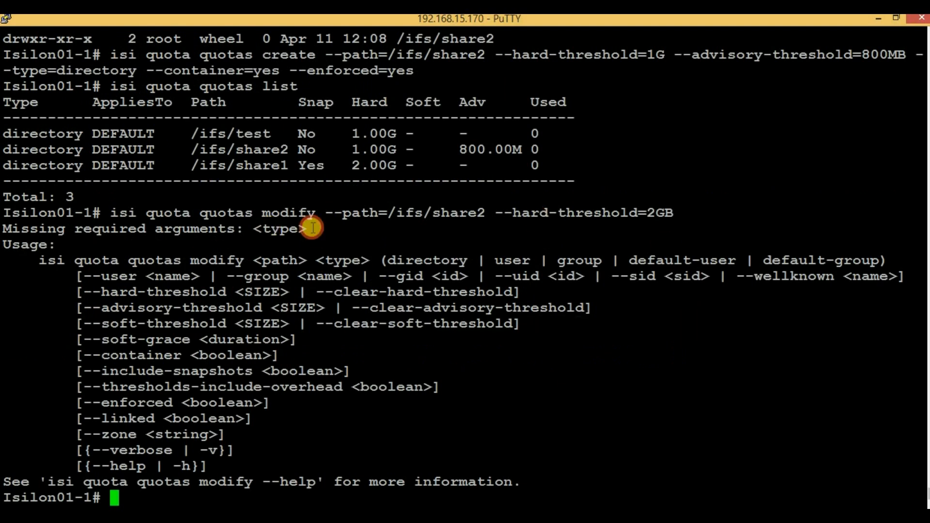
Rerun the modify with --type=directory and list quotas showing /ifs/share2 at 2.00G hard
text(isi quota quotas modify --path=/ifs/share2 --hard-threshold=2GB)
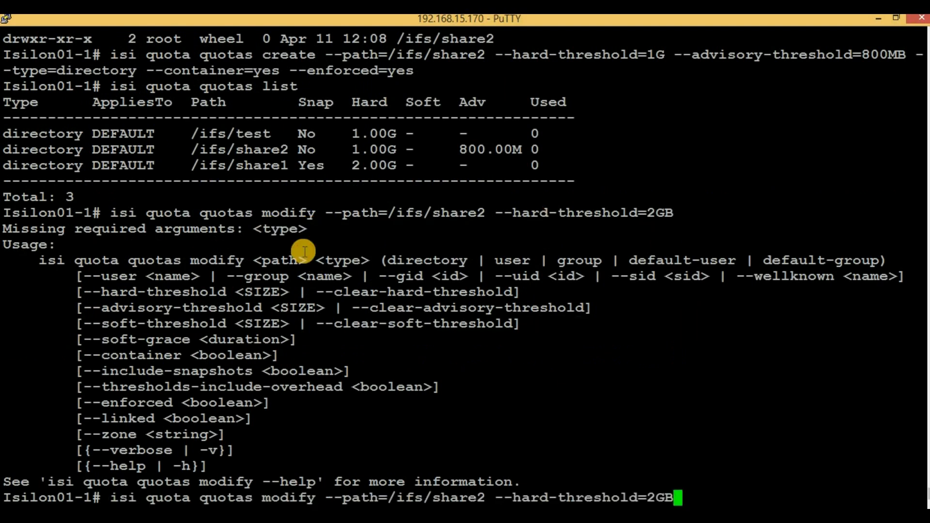
text(--type=directory)
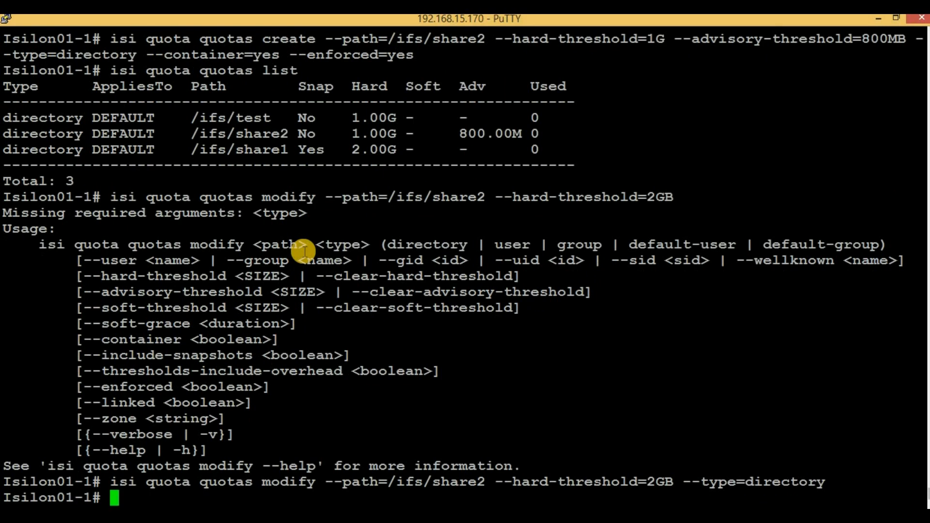
text(isi quota quotas list)
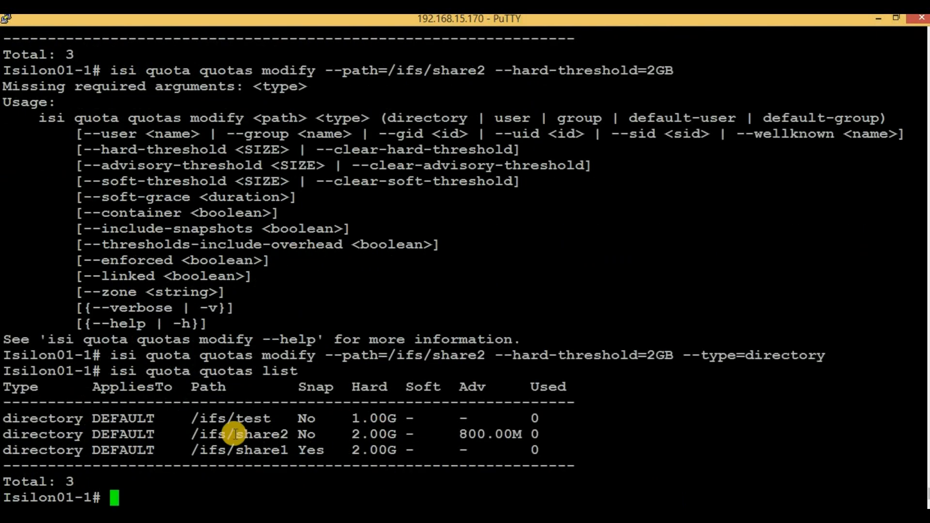
double_click(240, 434)
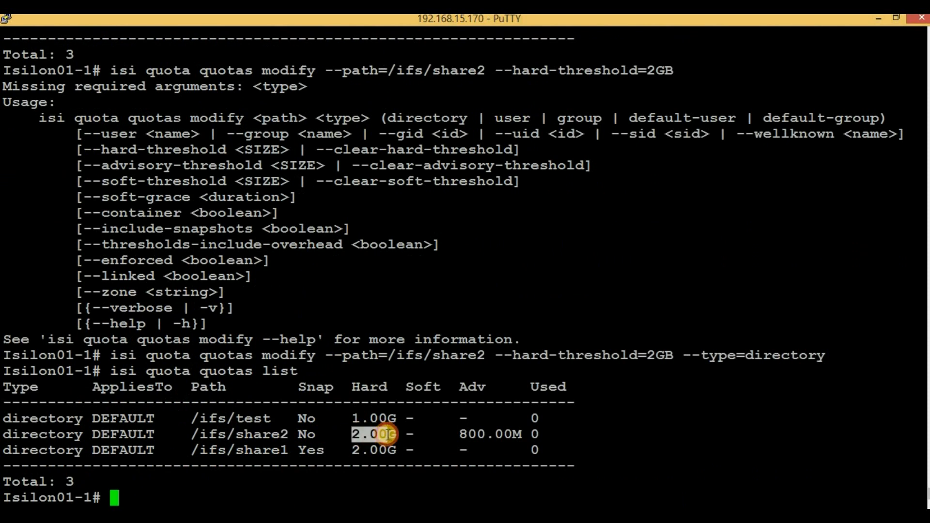
mouse_move(549, 417)
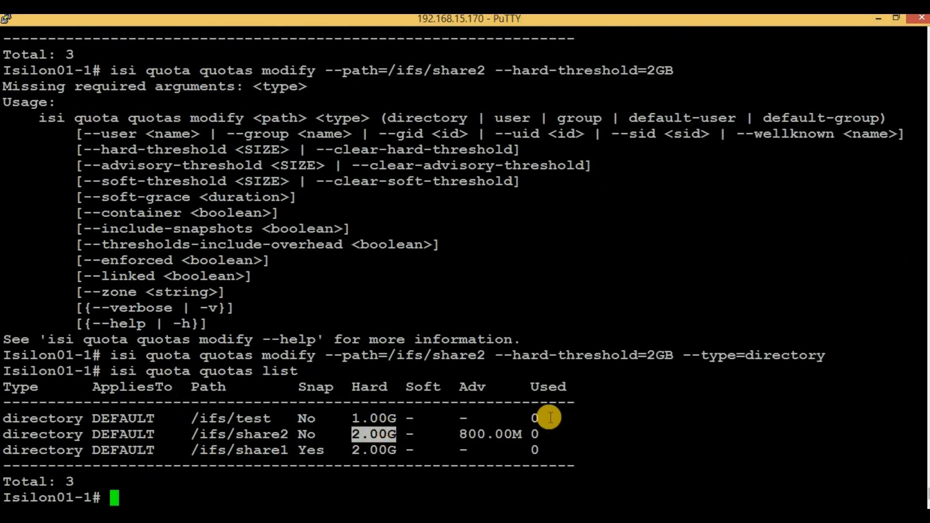